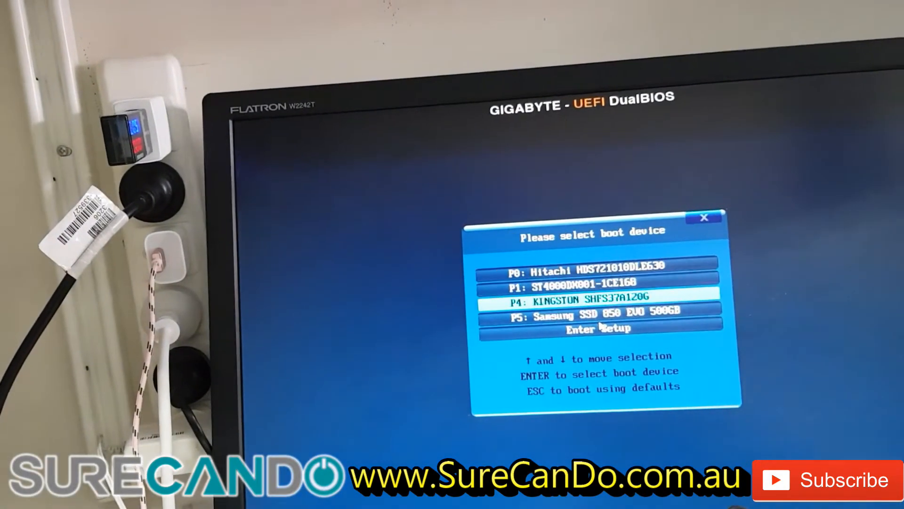
Step: Highlight P5: Samsung SSD 850 EVO 500GB as the boot device
{"action": "key", "text": "Down"}
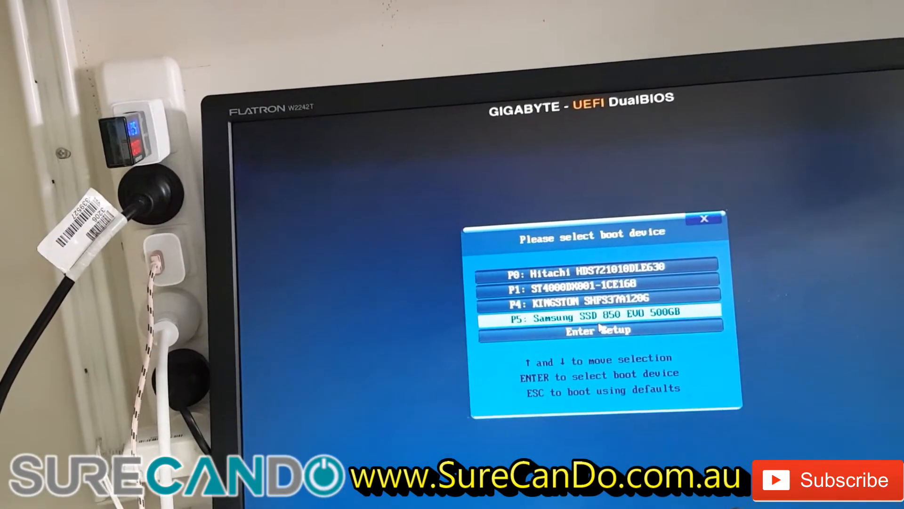